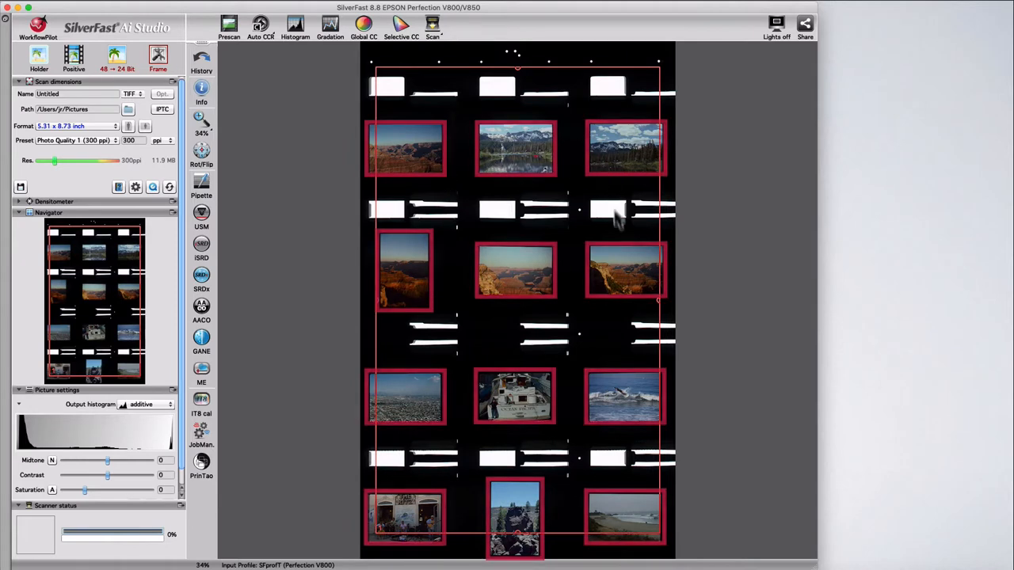
pyautogui.moveTo(329, 155)
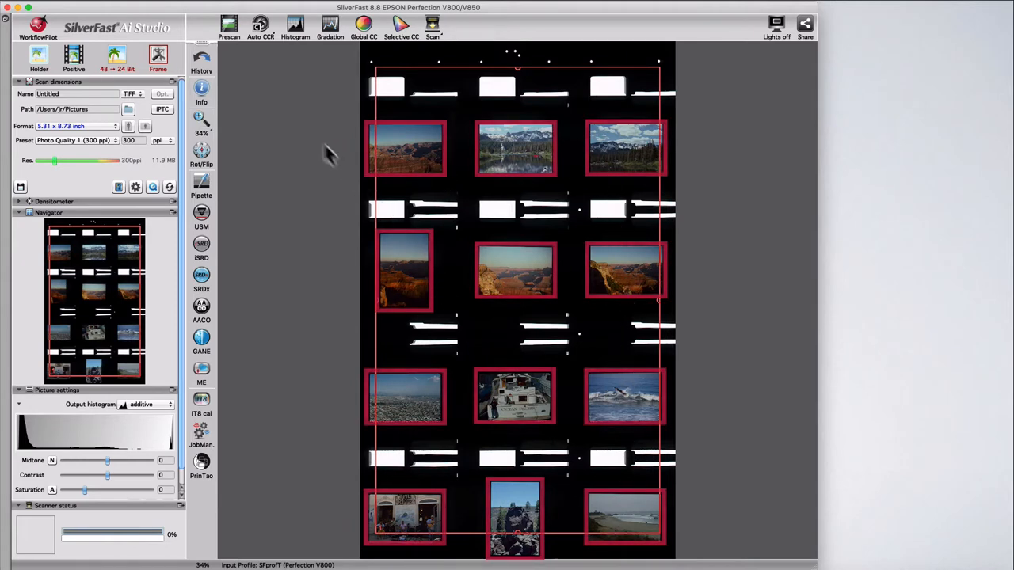
# - Delete the per-slide scan frames, leaving only the overall preview frame
pyautogui.click(228, 29)
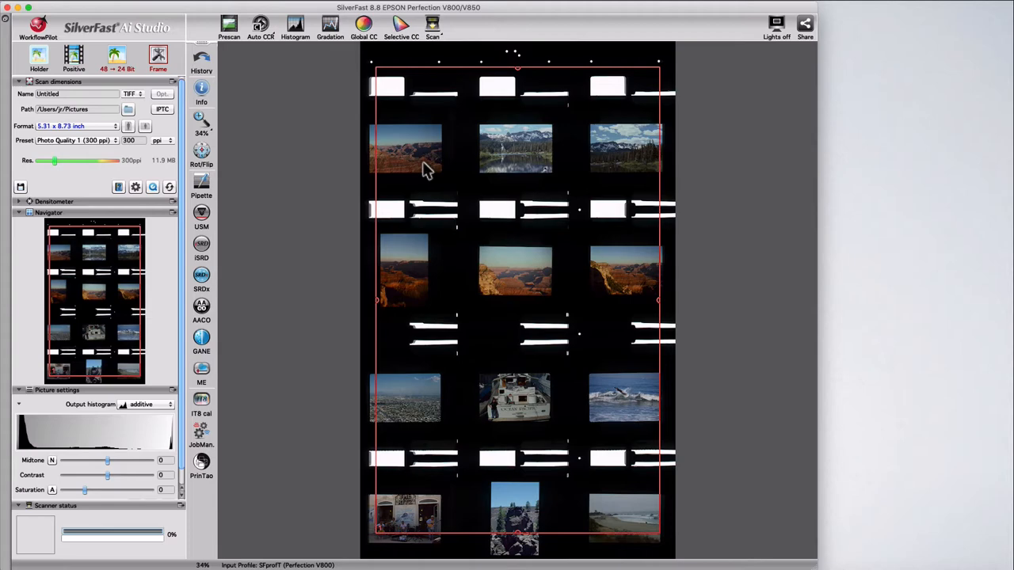
pyautogui.moveTo(422, 267)
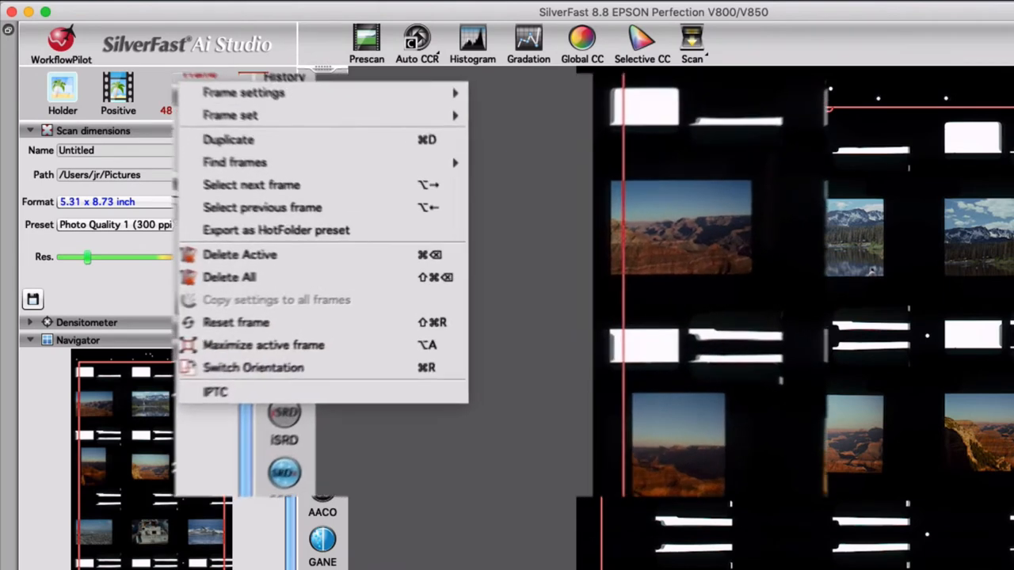
pyautogui.moveTo(223, 157)
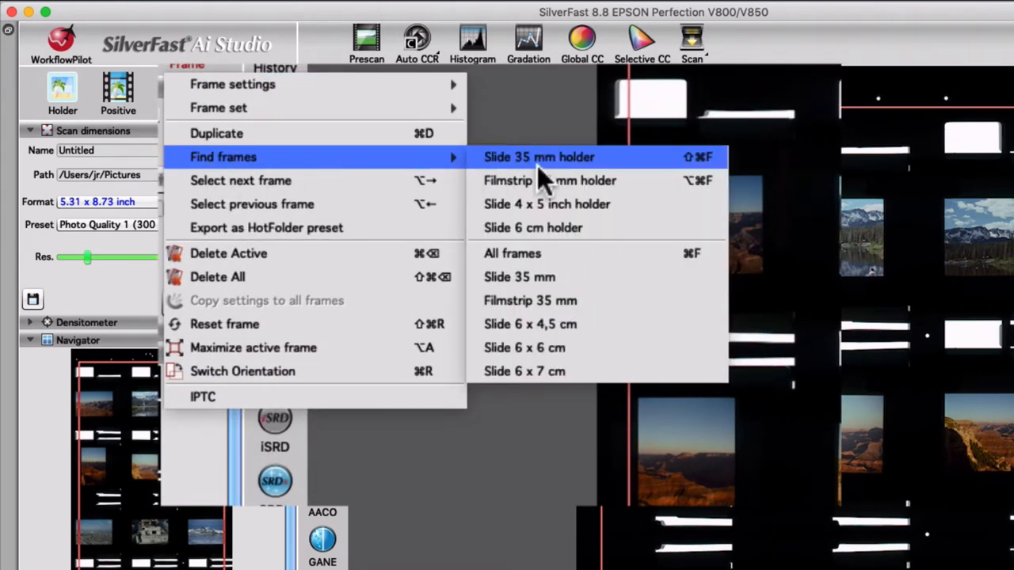
# - Find frames for a Slide 35 mm holder so each of the 12 slides gets a numbered frame
pyautogui.click(539, 156)
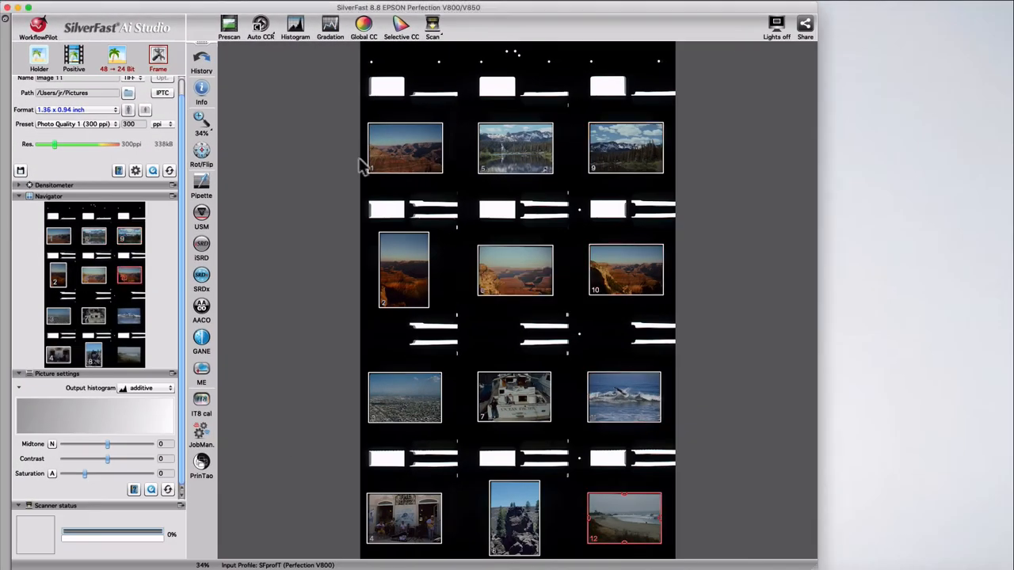
pyautogui.click(403, 269)
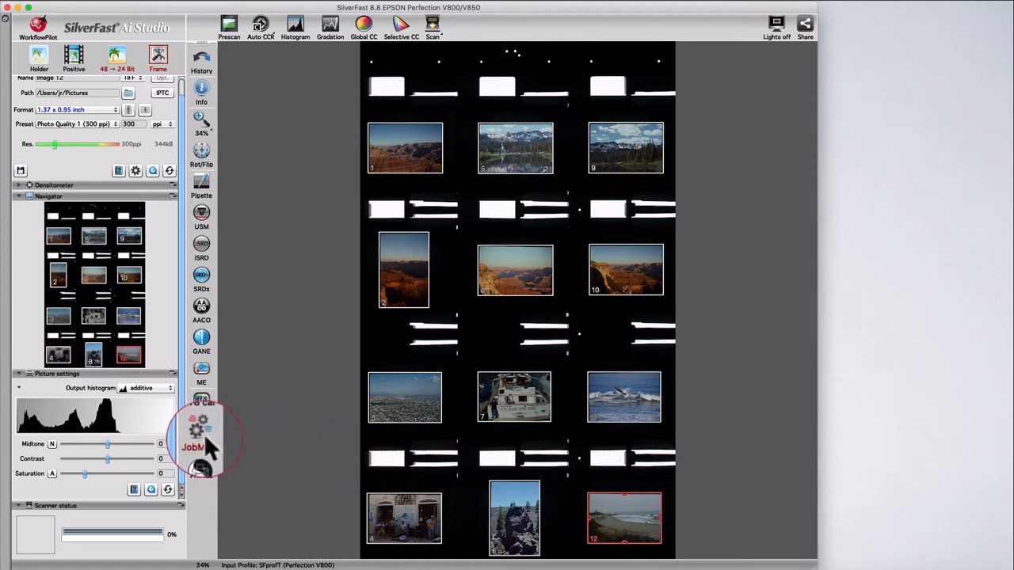
# - Show the JobManager listing Image 1 to Image 12 and check a job's output path
pyautogui.click(201, 434)
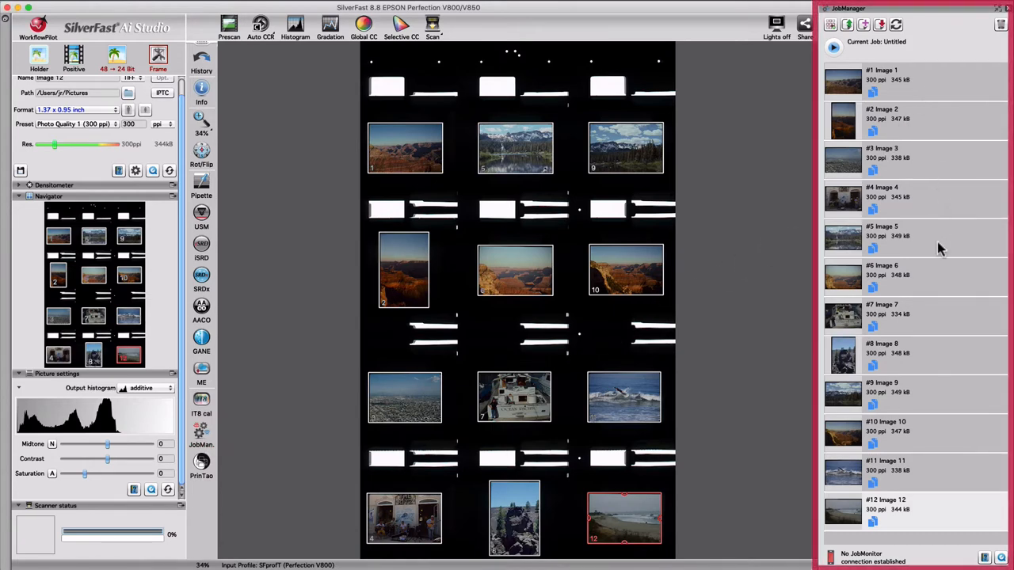
pyautogui.moveTo(947, 513)
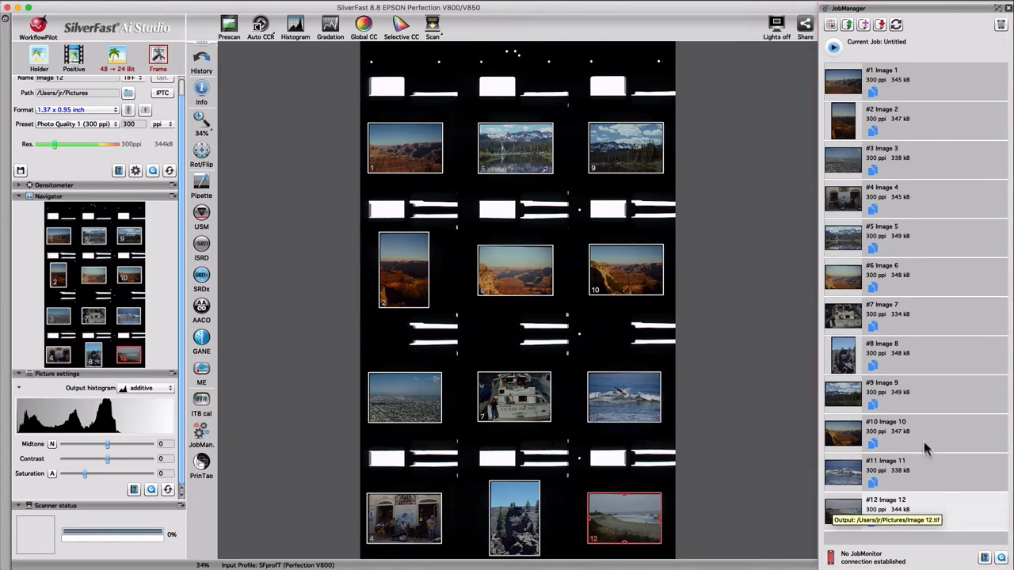
pyautogui.click(910, 79)
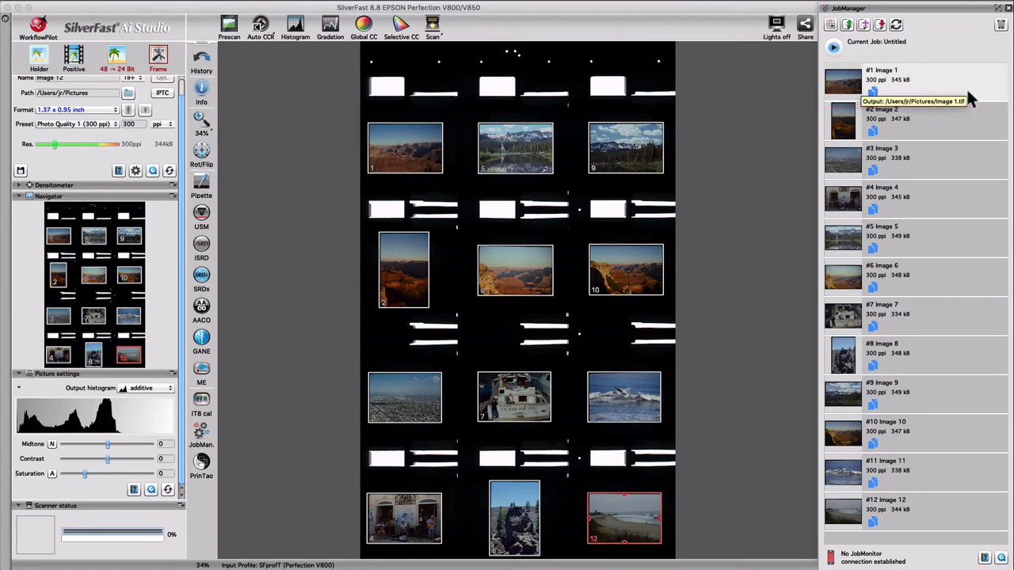
pyautogui.moveTo(931, 469)
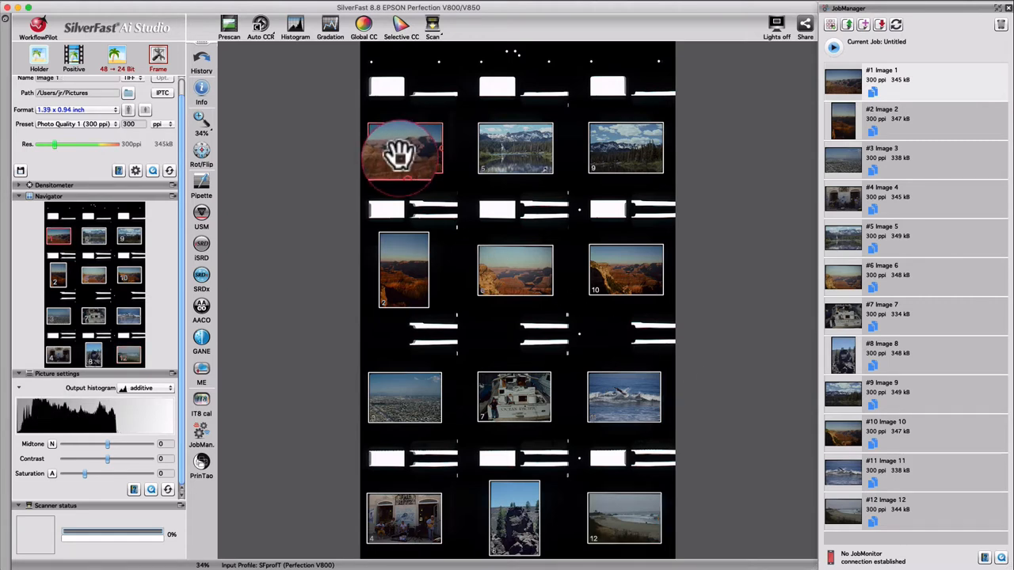
# - Give Image 1 48→24 Bit, Photo Quality 1 preset and an 11-inch-wide output at 2400 ppi
pyautogui.click(406, 149)
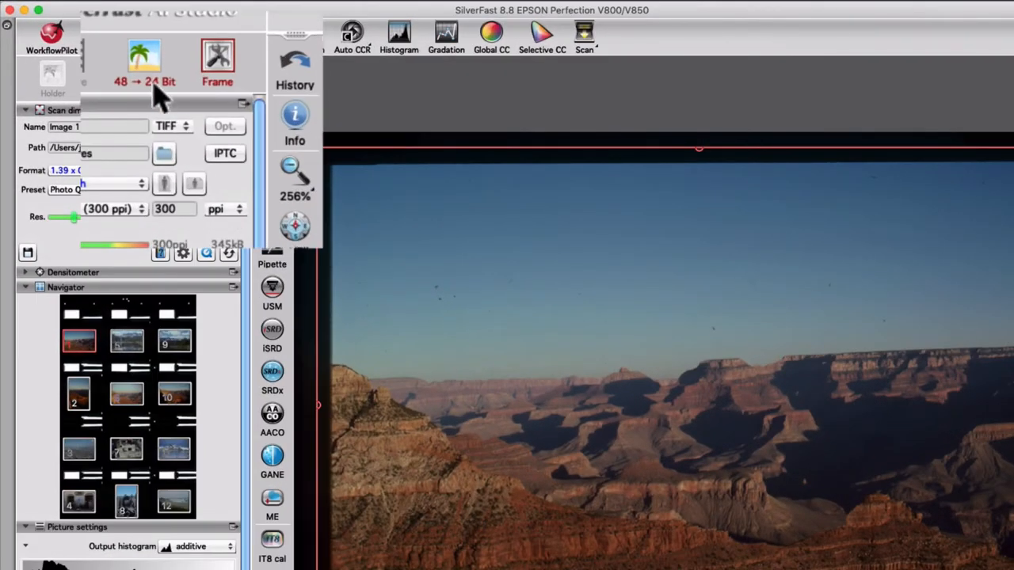
pyautogui.click(143, 83)
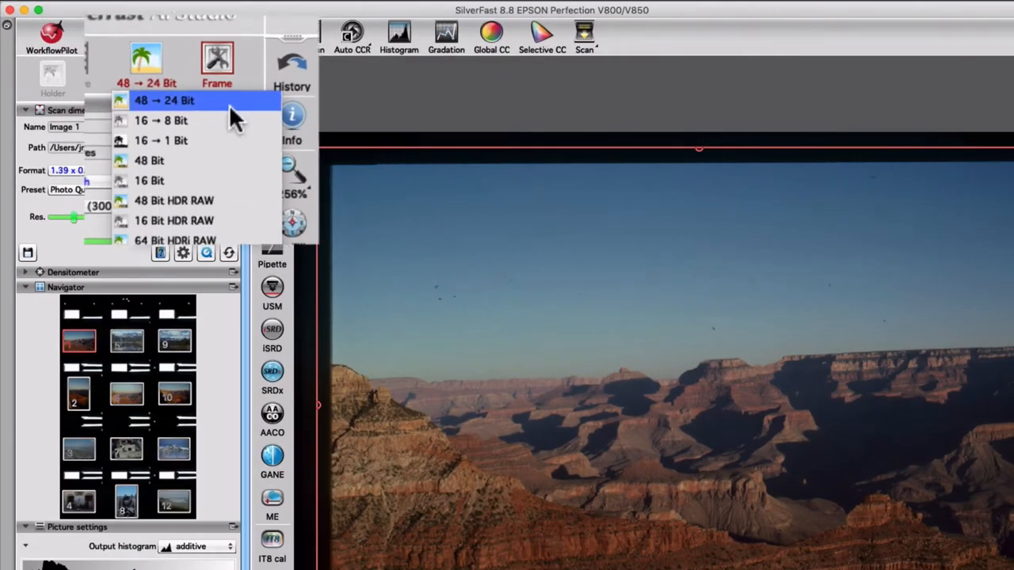
pyautogui.click(165, 101)
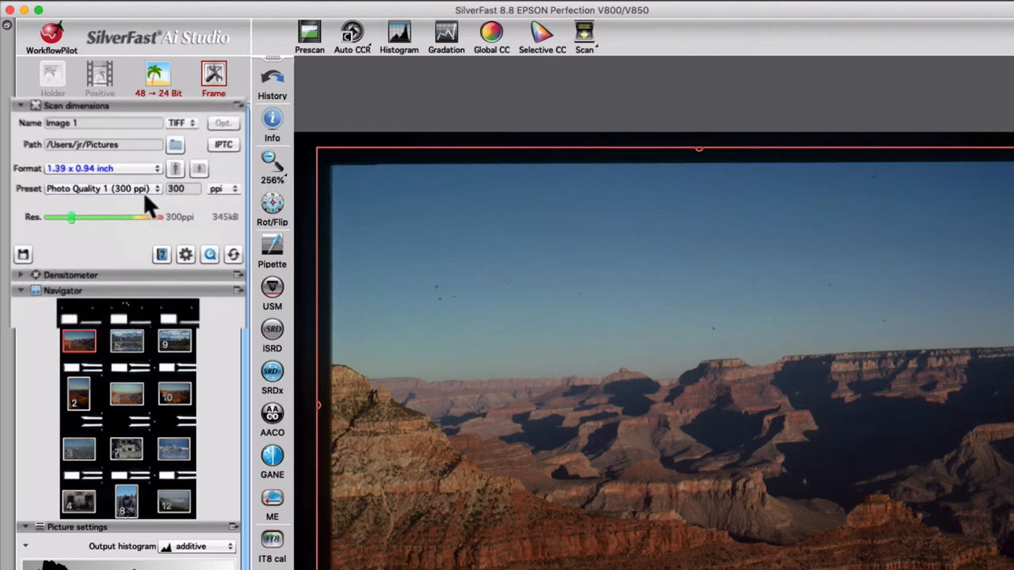
pyautogui.click(103, 188)
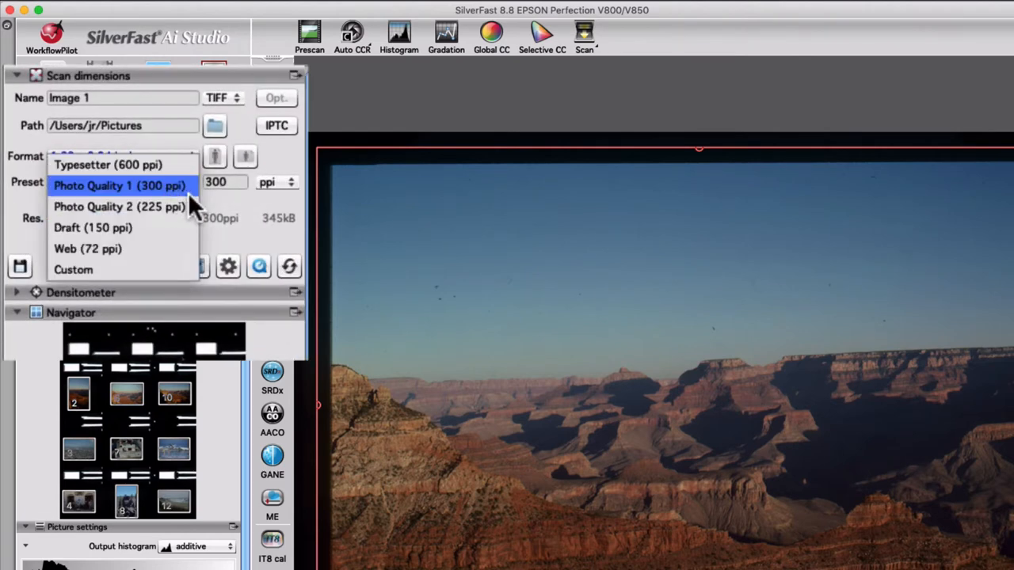
pyautogui.click(119, 186)
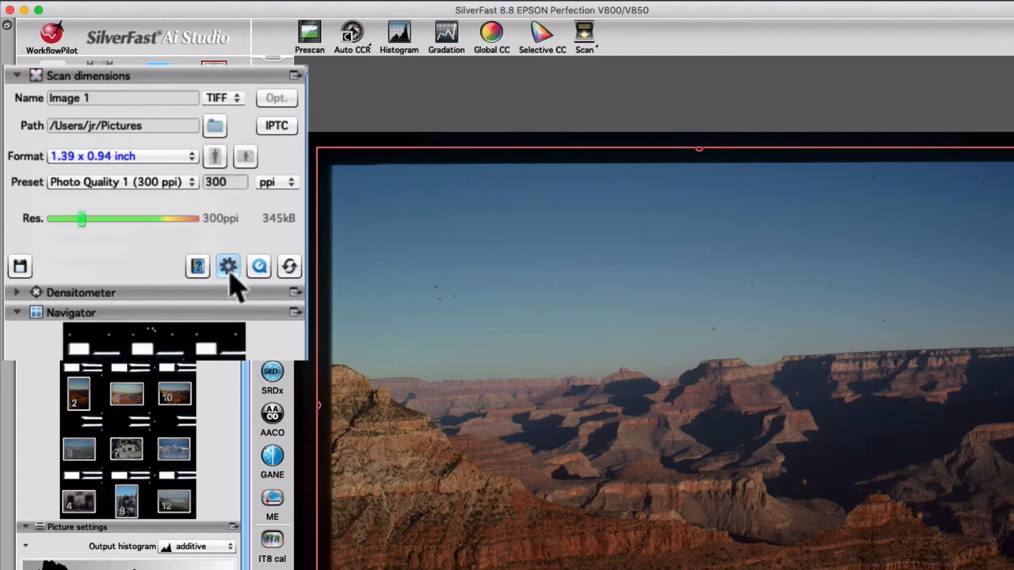
pyautogui.click(228, 266)
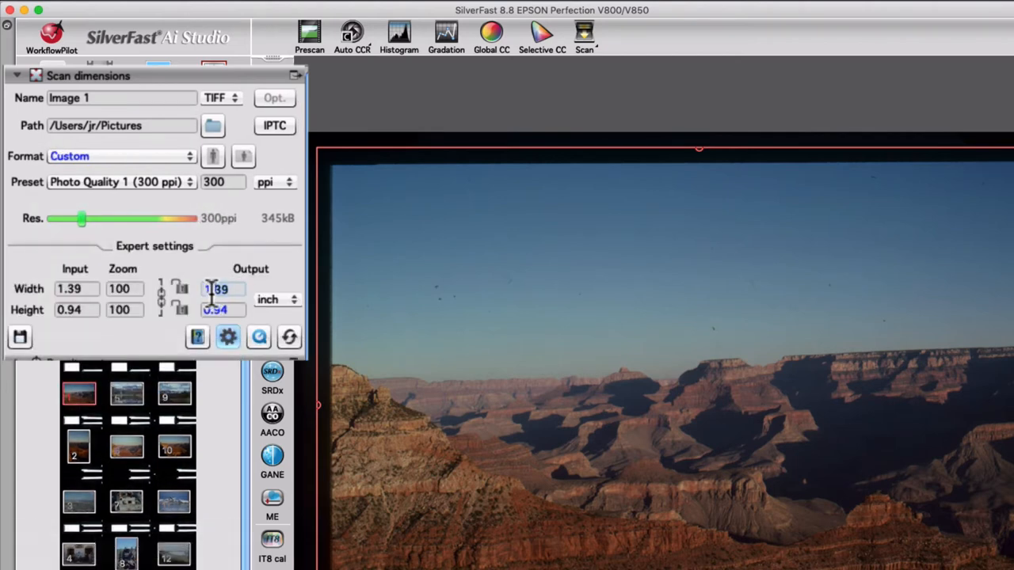
pyautogui.moveTo(82, 219); pyautogui.dragTo(61, 218)
pyautogui.write('11')
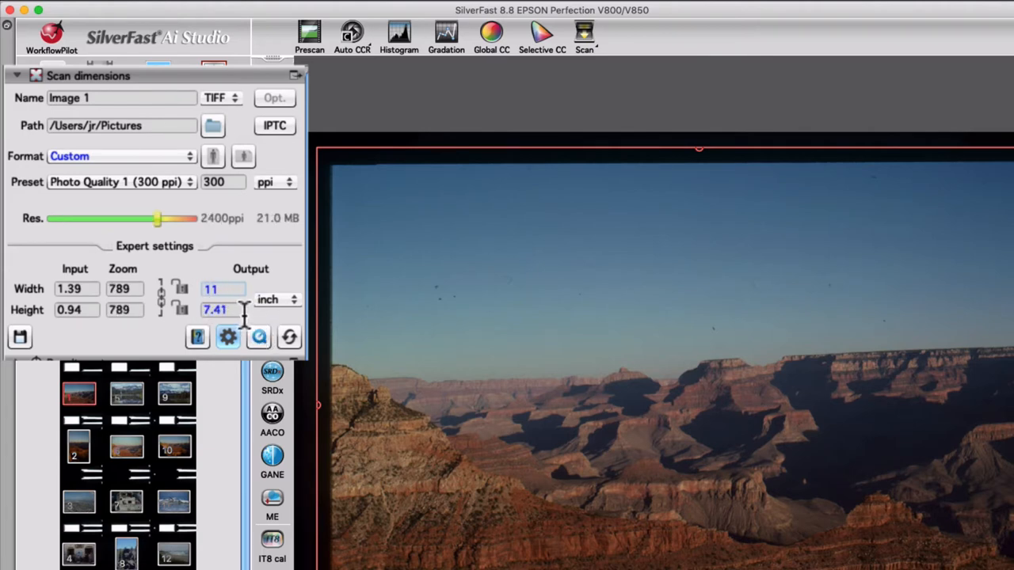
pyautogui.moveTo(228, 335)
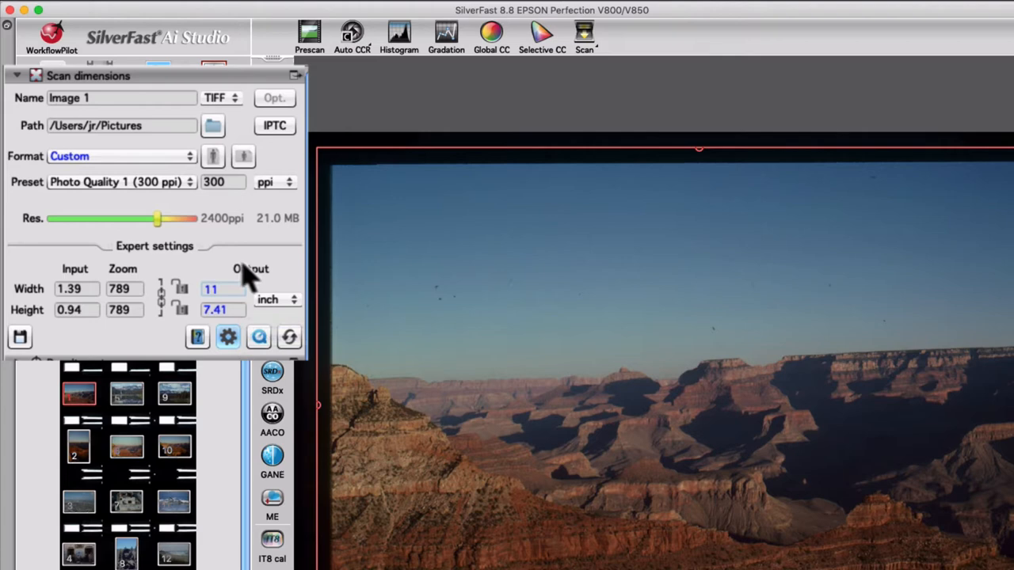
pyautogui.moveTo(161, 254)
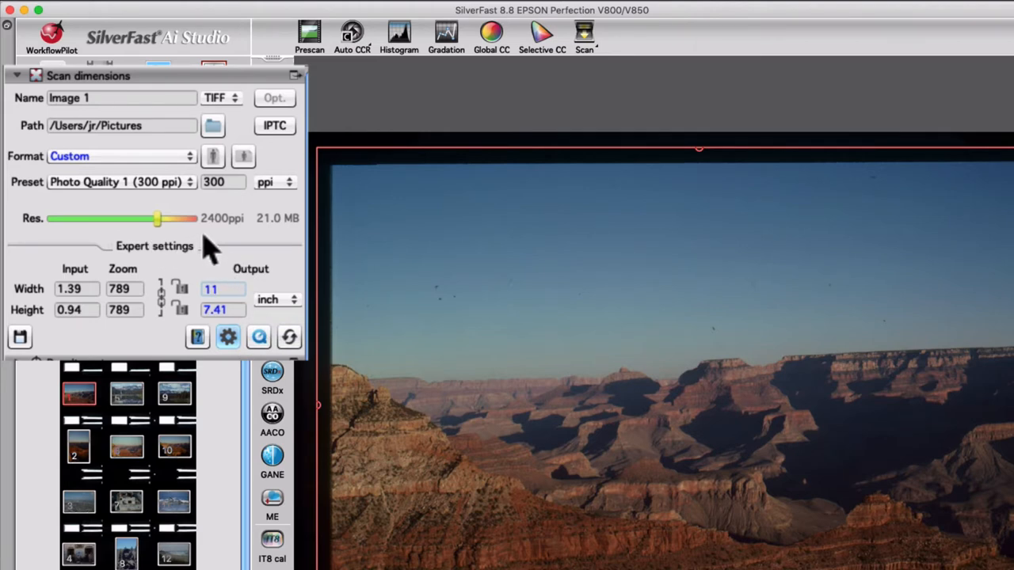
pyautogui.moveTo(257, 250)
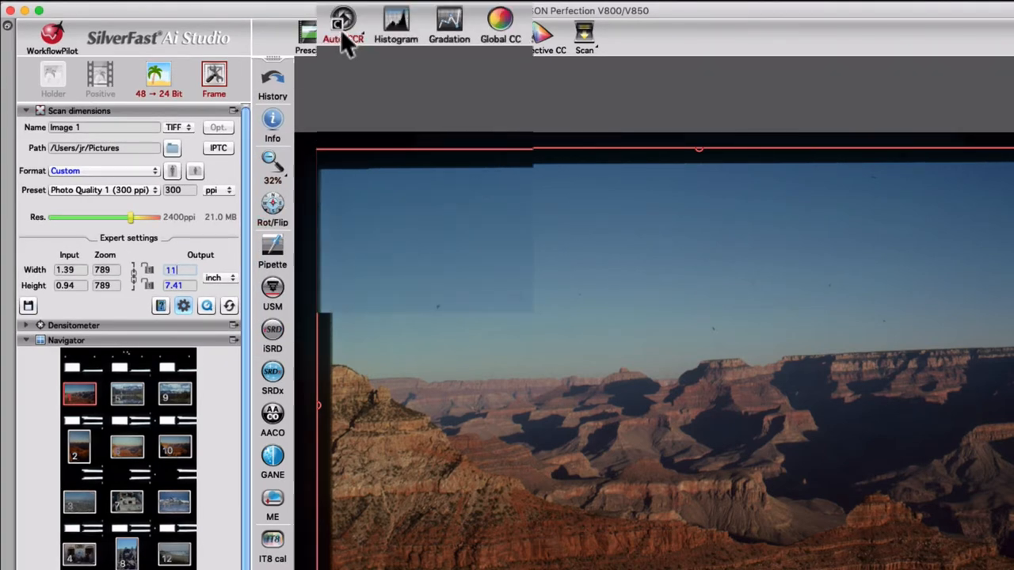
# - Apply automatic colour correction to Image 1 and add iSRD dust and scratch removal
pyautogui.click(342, 28)
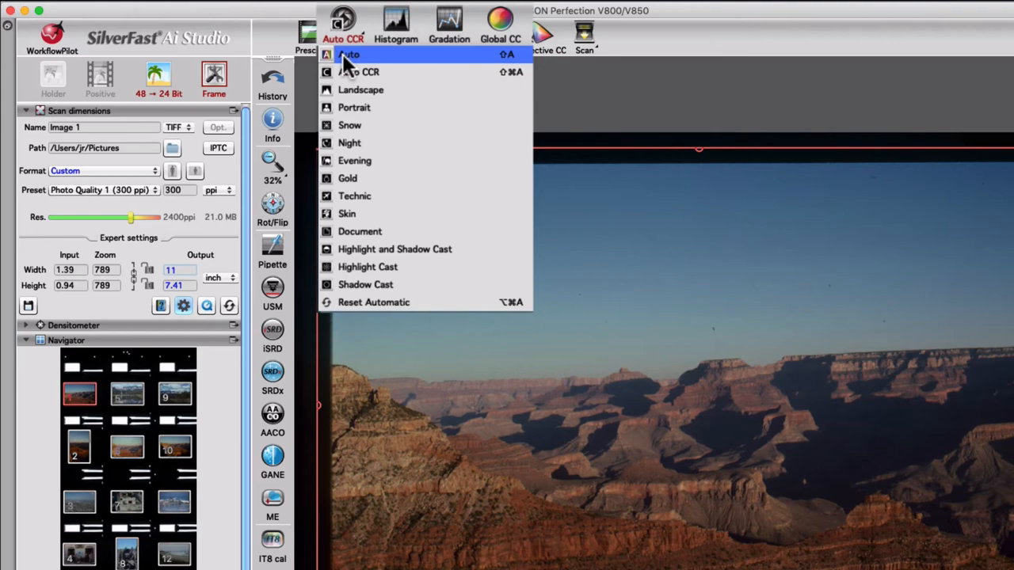
pyautogui.click(348, 54)
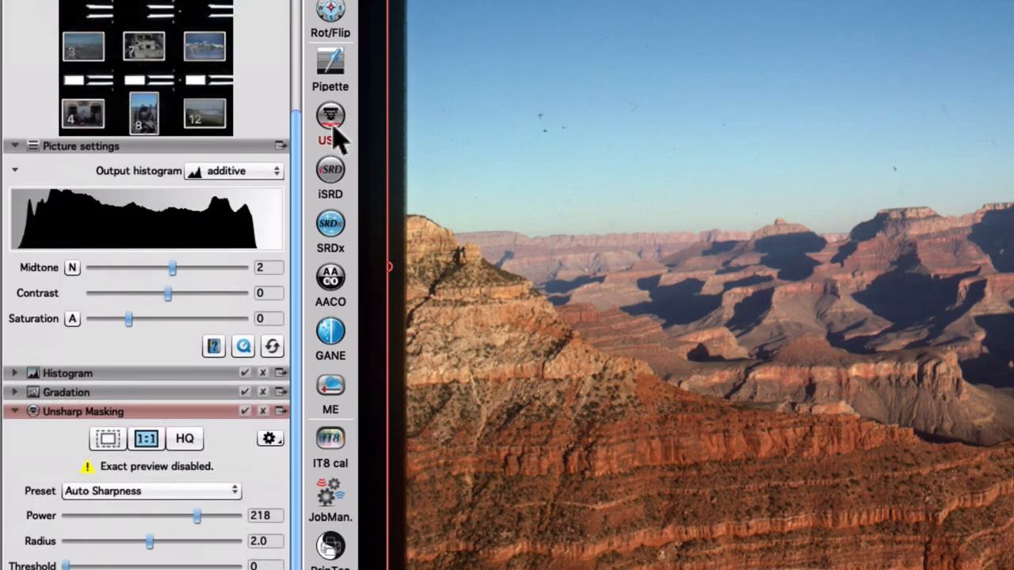
pyautogui.moveTo(332, 187)
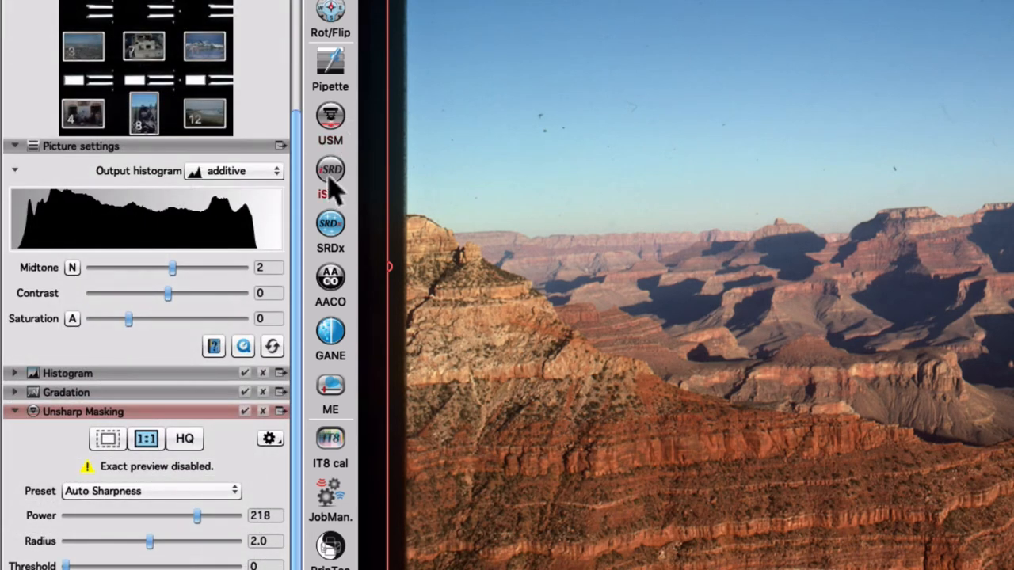
pyautogui.moveTo(330, 171)
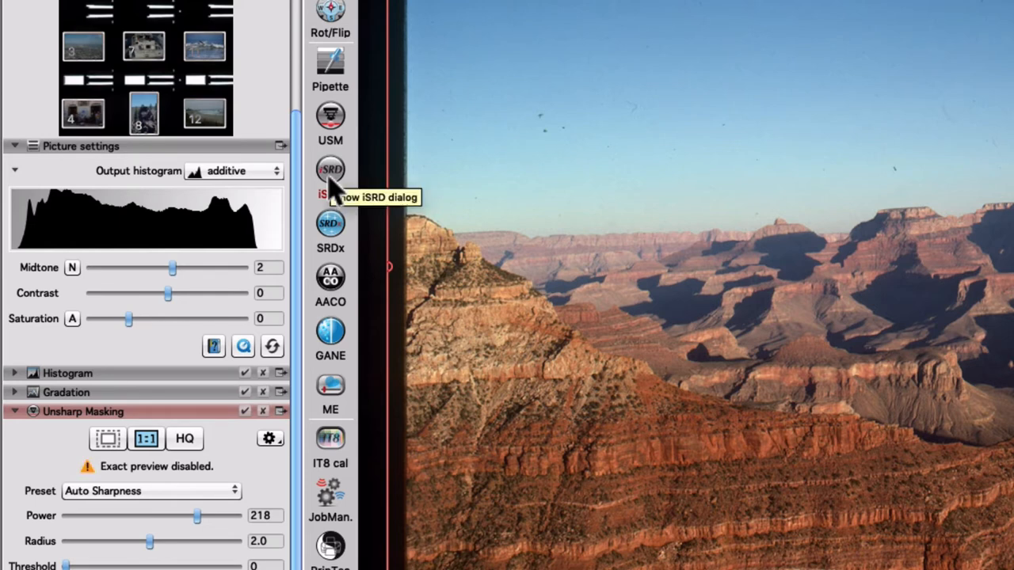
pyautogui.click(330, 169)
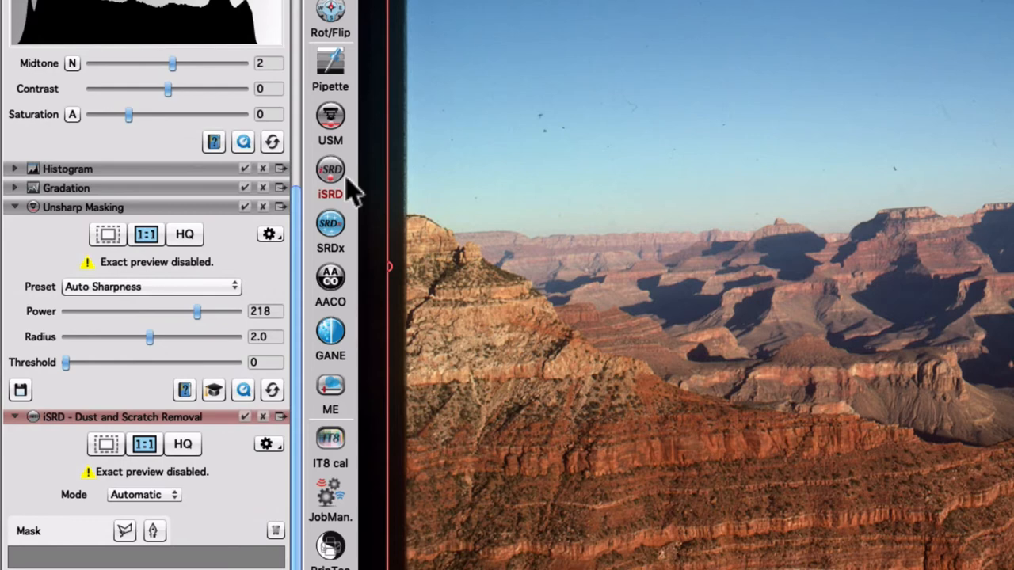
pyautogui.moveTo(329, 171)
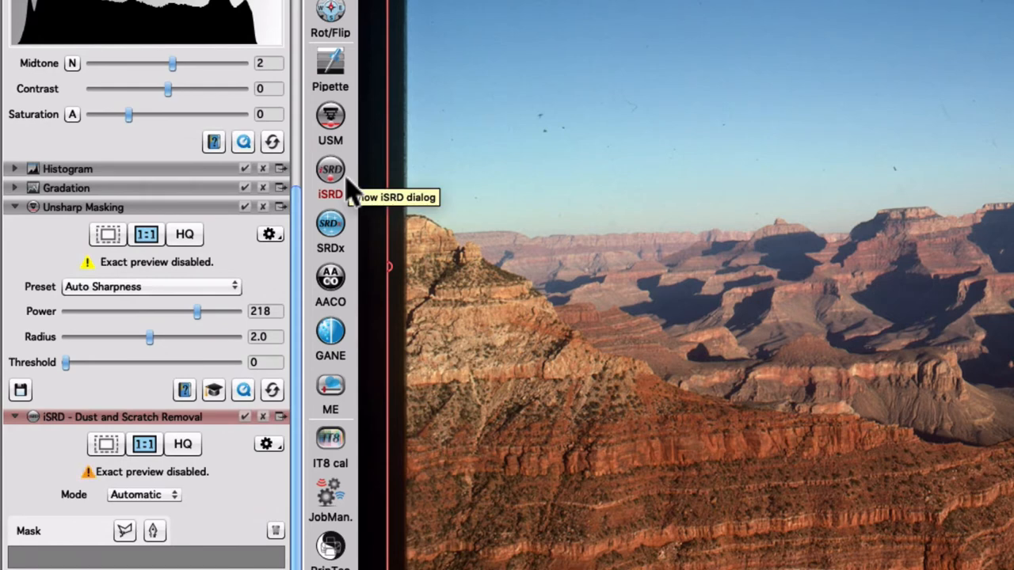
pyautogui.moveTo(329, 388)
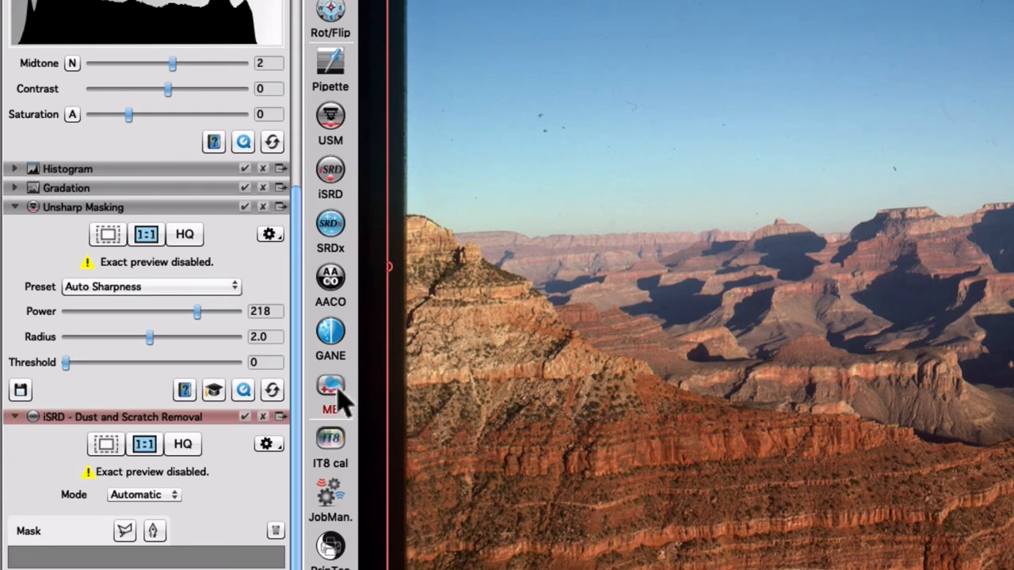
pyautogui.moveTo(330, 388)
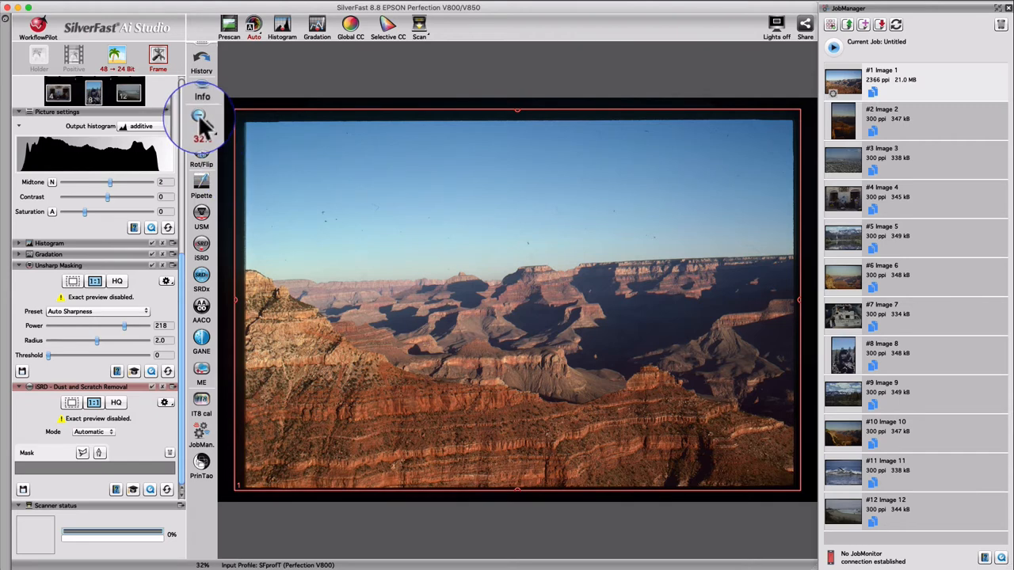
# - Return from the Image 1 preview to the overview of all twelve slides
pyautogui.click(201, 120)
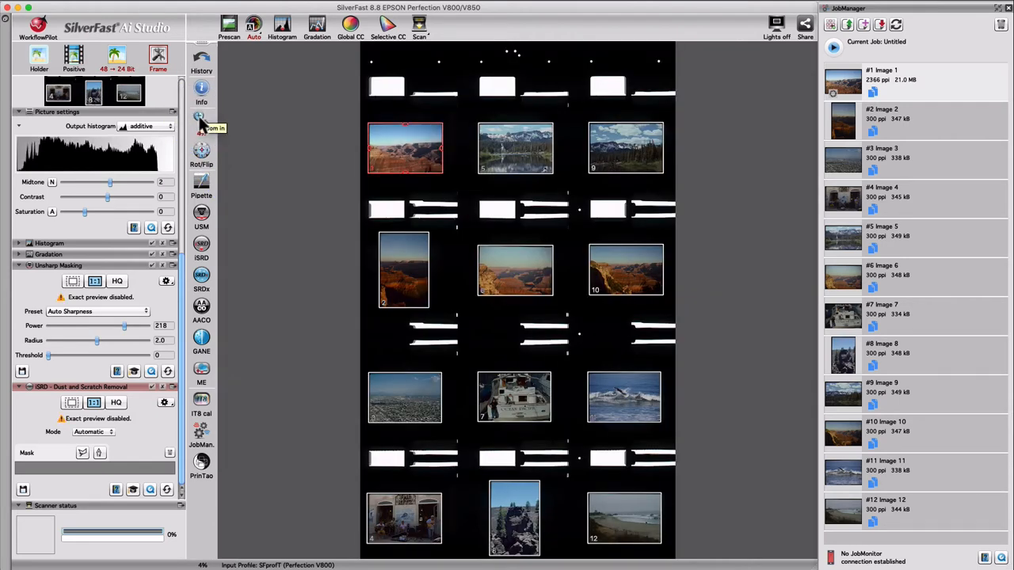
pyautogui.moveTo(752, 171)
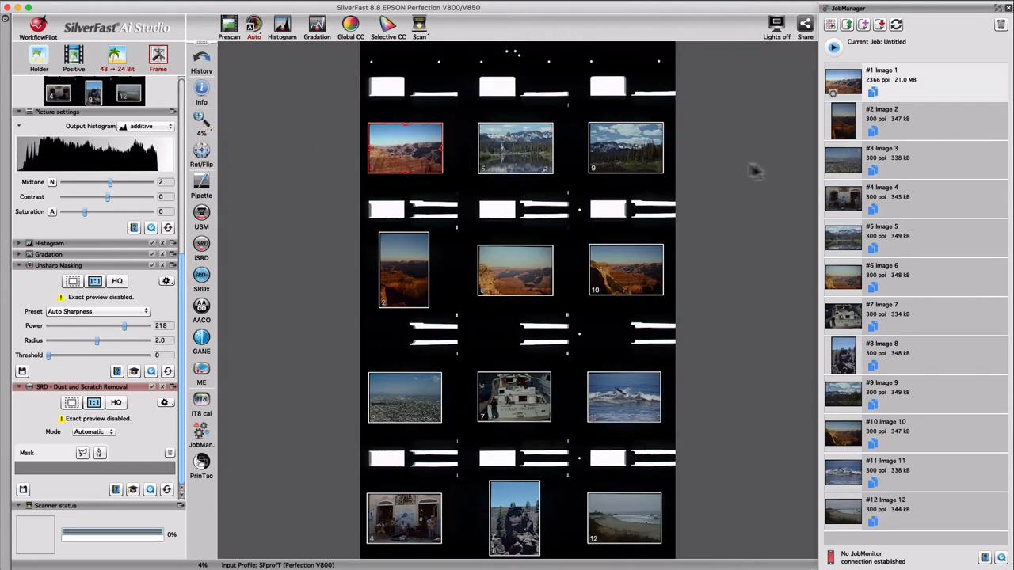
pyautogui.moveTo(951, 103)
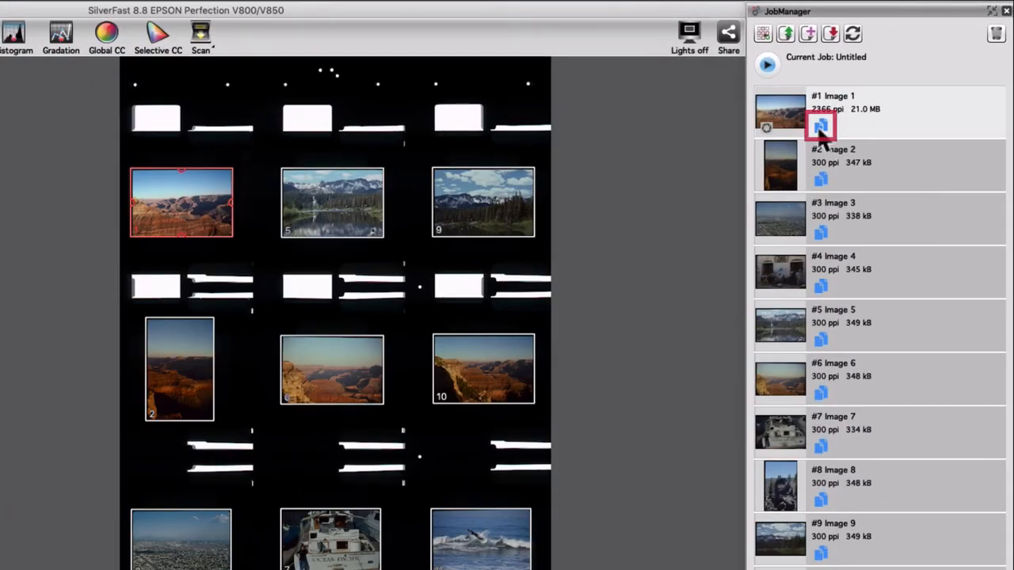
# - Choose Image 1's filters, positive mode, image automatics and scan dimensions for copying
pyautogui.click(821, 126)
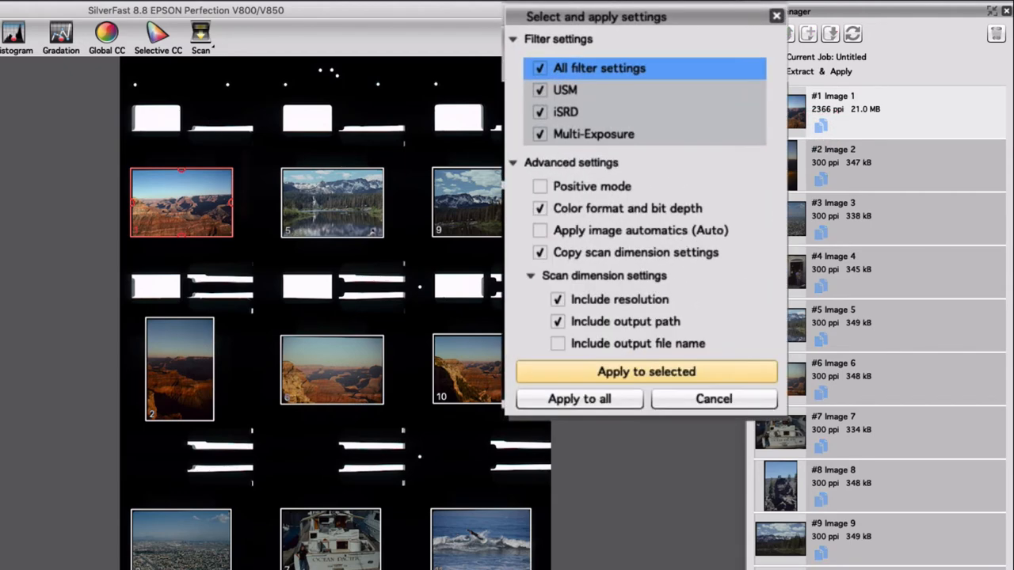
pyautogui.moveTo(736, 336)
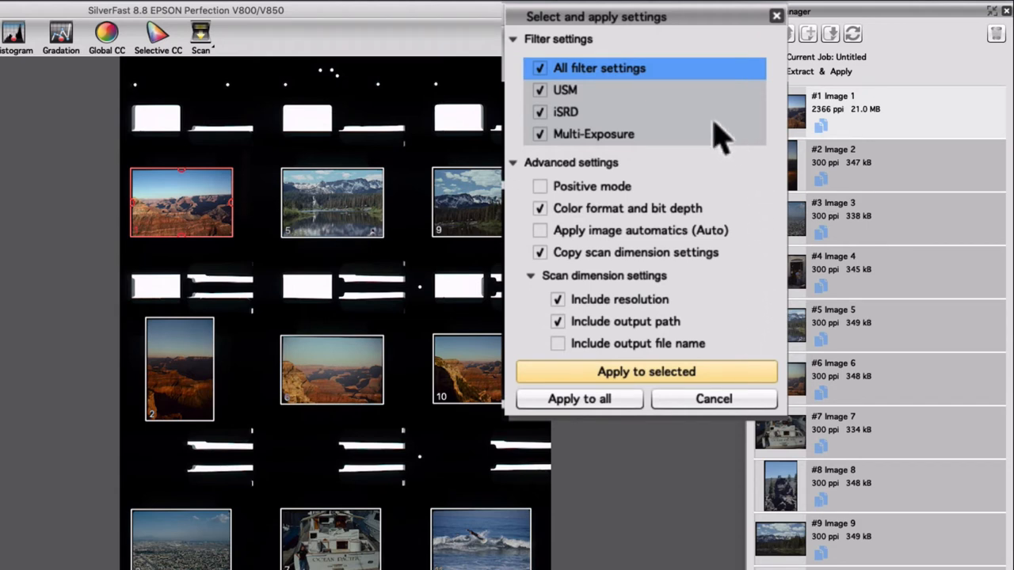
pyautogui.moveTo(779, 272)
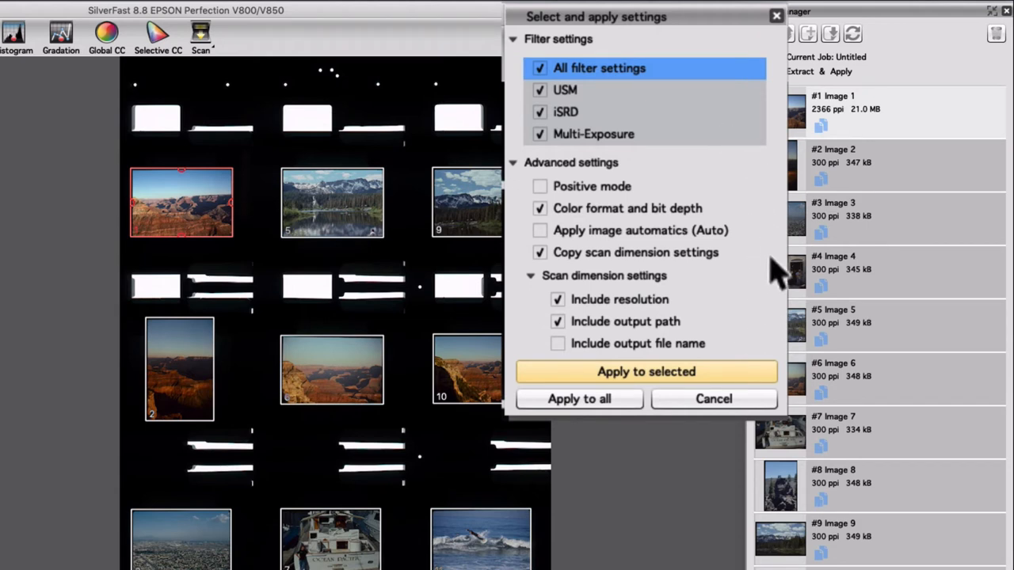
pyautogui.moveTo(712, 328)
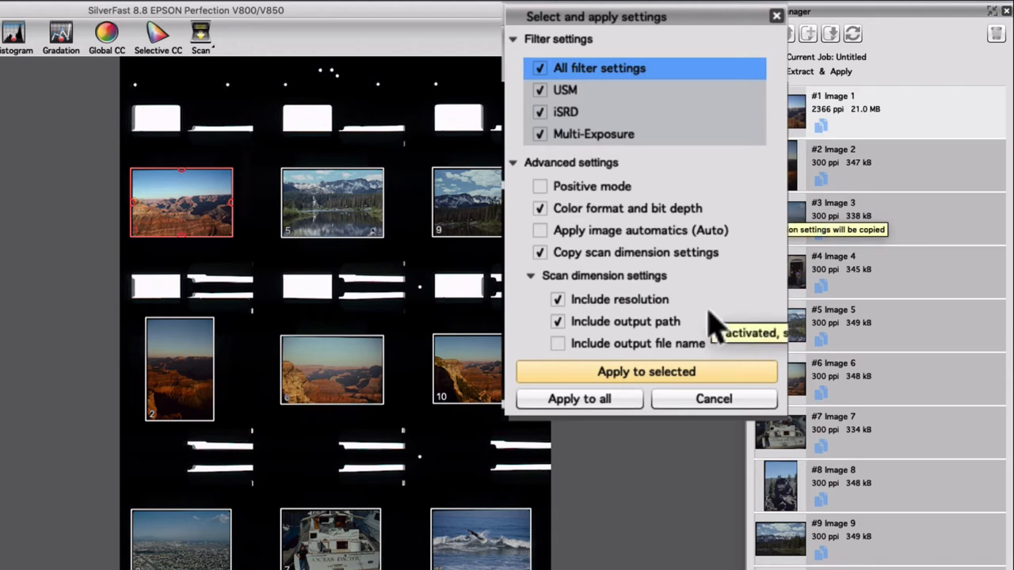
pyautogui.moveTo(709, 198)
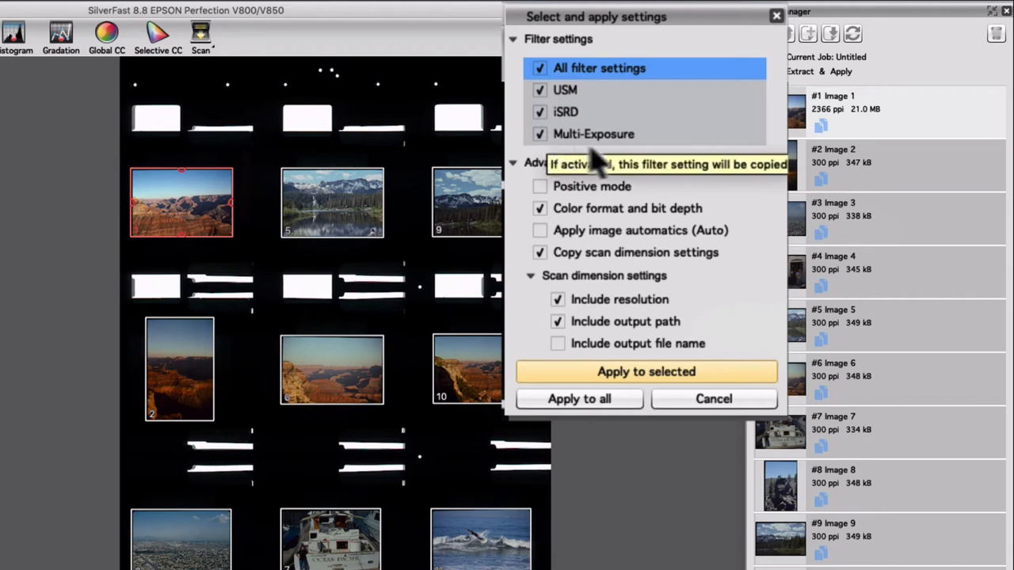
pyautogui.moveTo(742, 171)
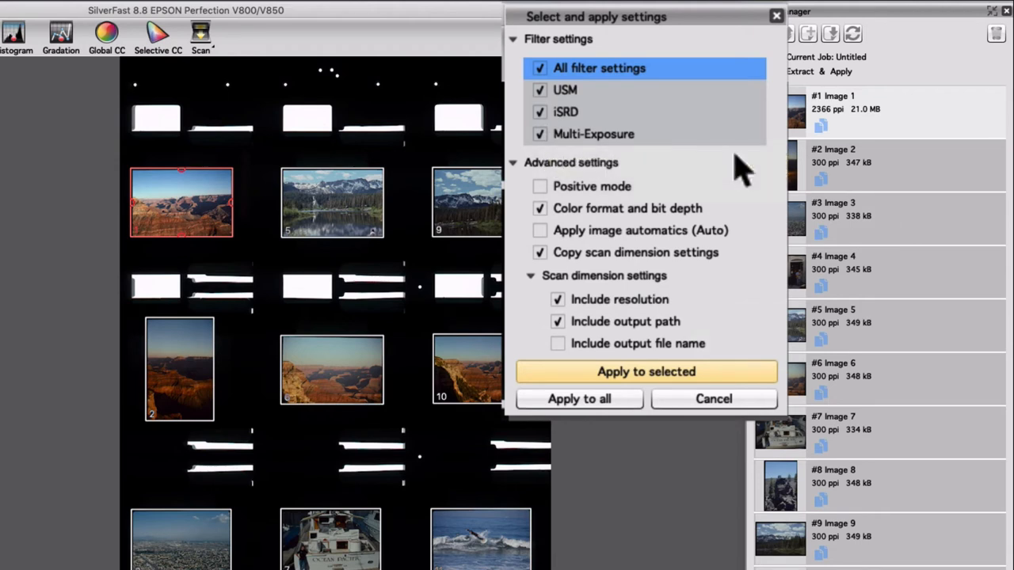
pyautogui.moveTo(668, 229)
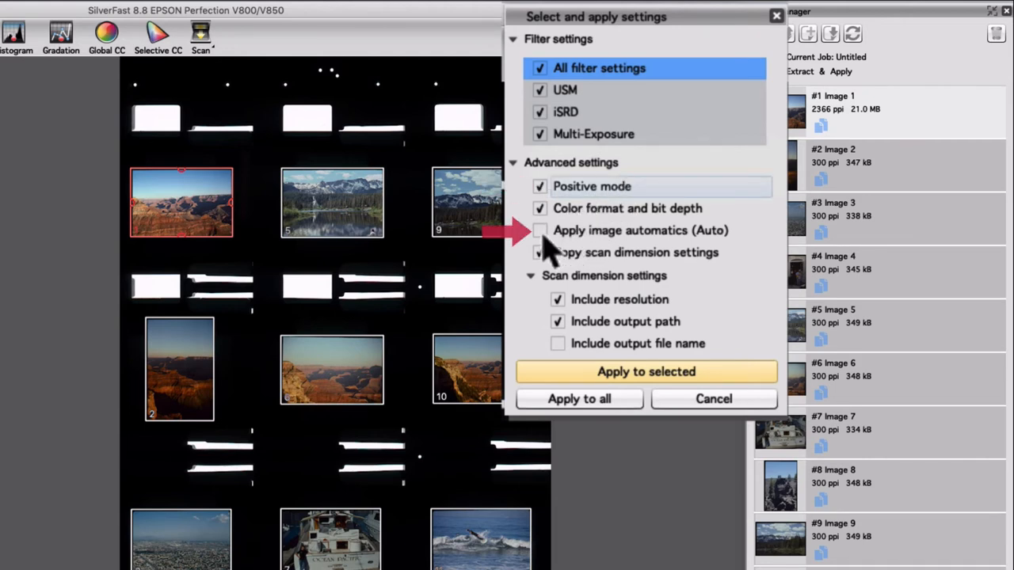
pyautogui.click(539, 230)
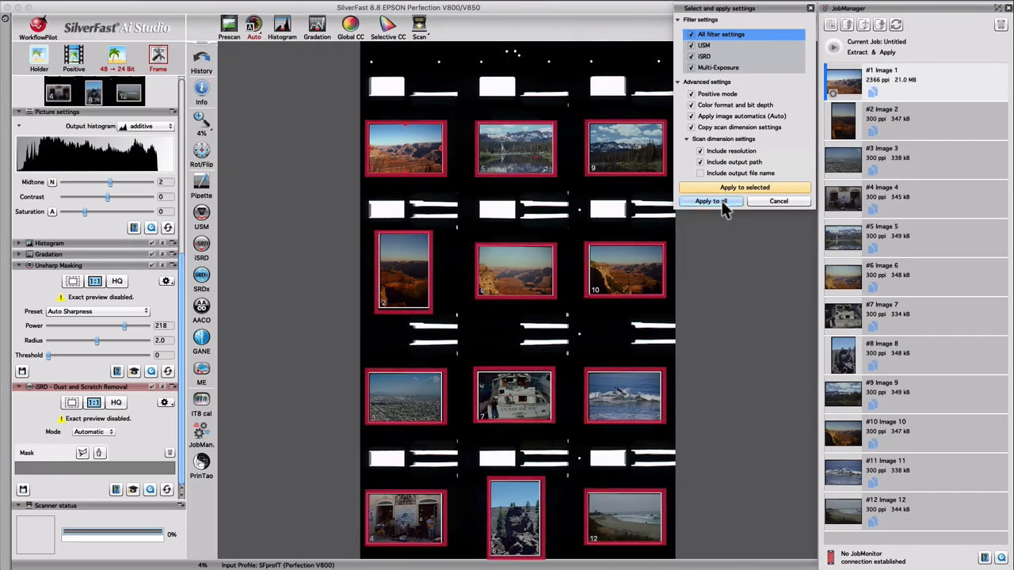
# - Apply Image 1's settings to all twelve slides, each now 2400 ppi and 21 MB
pyautogui.click(708, 200)
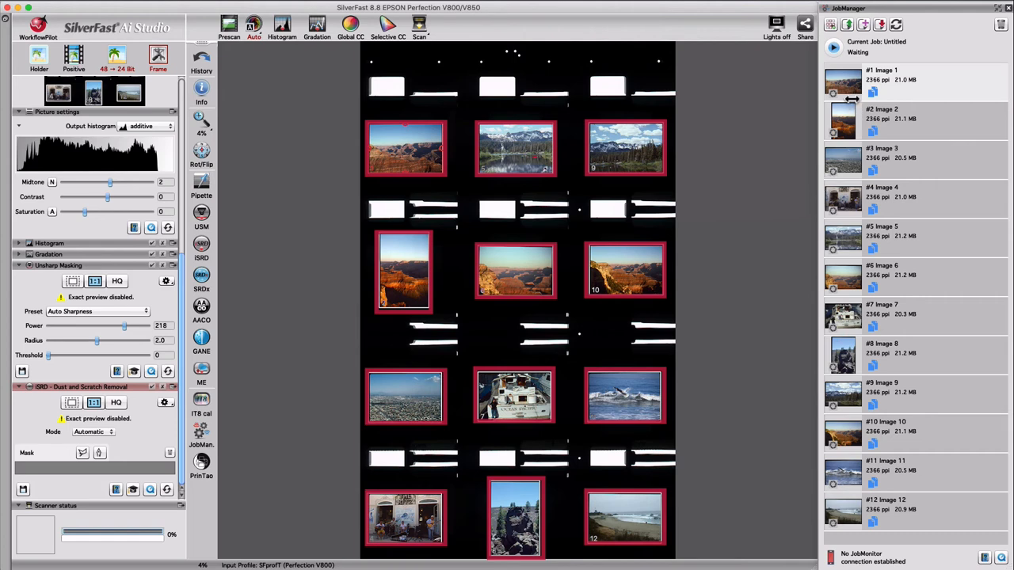
pyautogui.moveTo(855, 257)
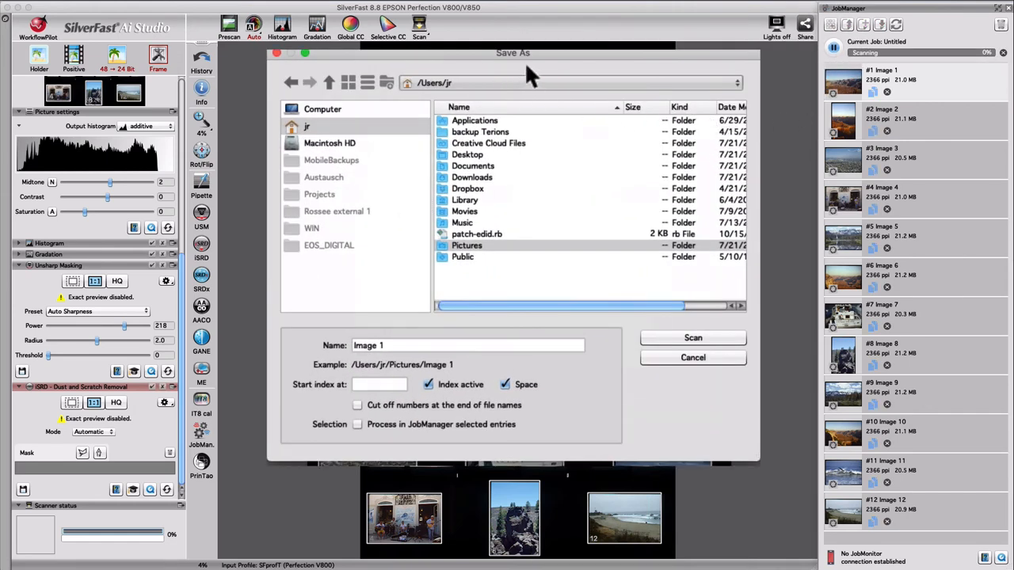
# - Batch-scan all slides into the Pictures folder with files named from Image 1
pyautogui.click(570, 82)
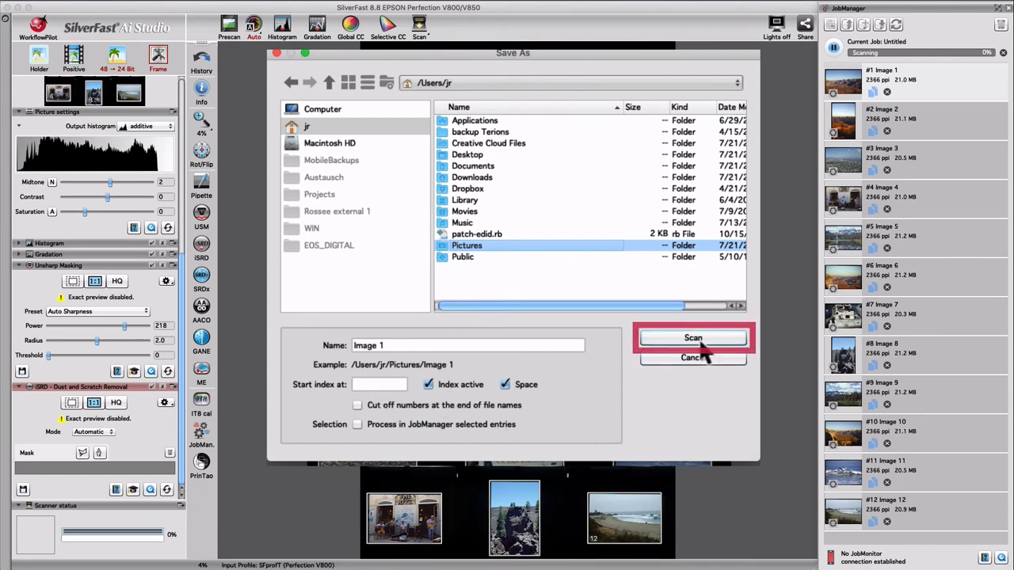
pyautogui.click(694, 339)
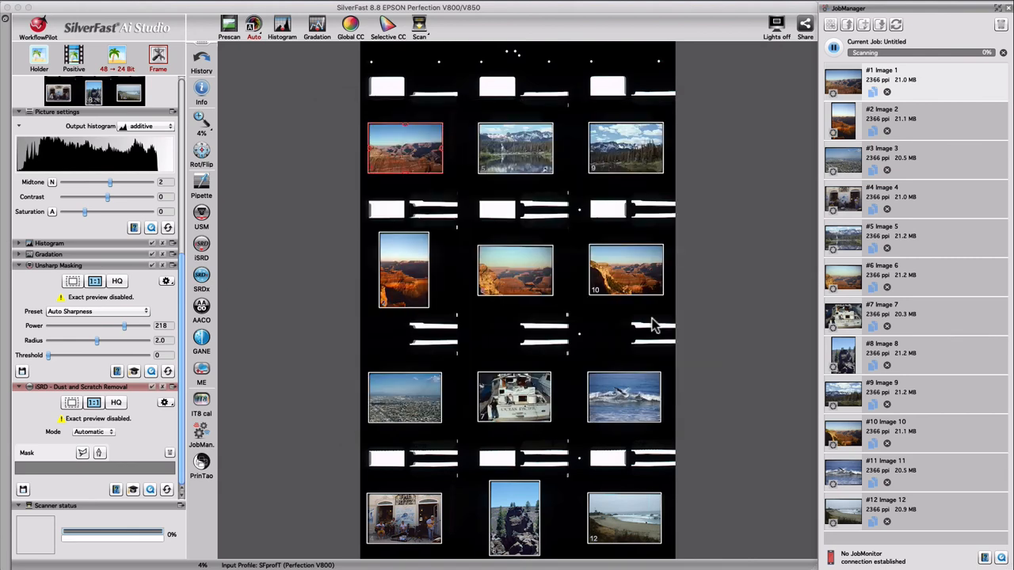
# - Connect the JobMonitor iPhone app to the computer running the TravelArchive scan job
pyautogui.click(418, 29)
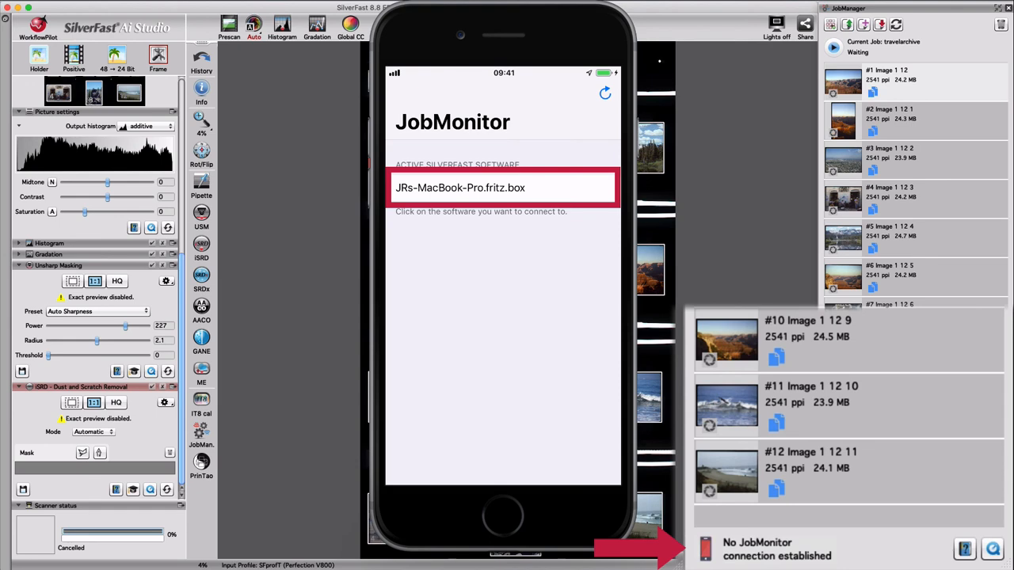
pyautogui.click(503, 187)
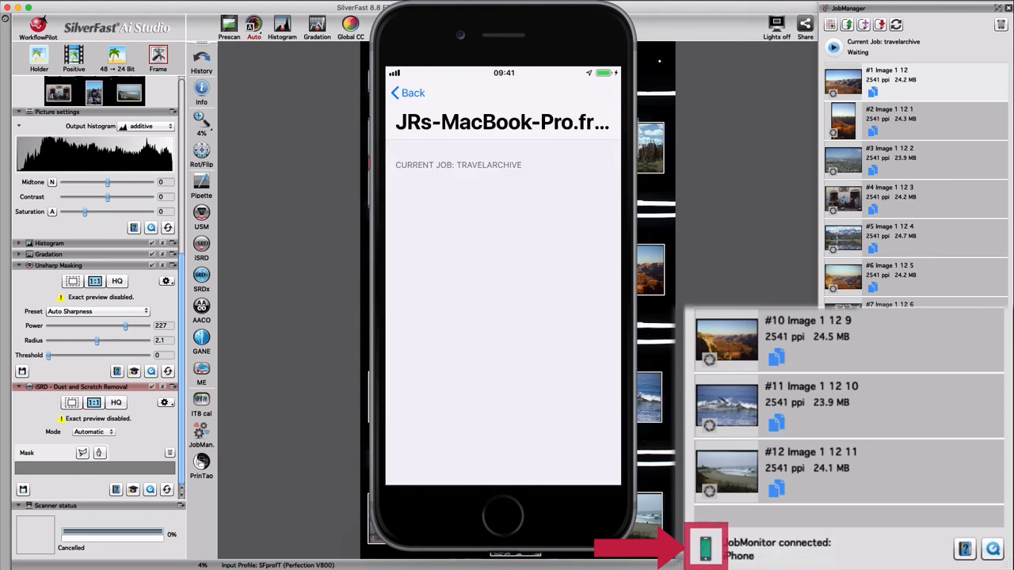